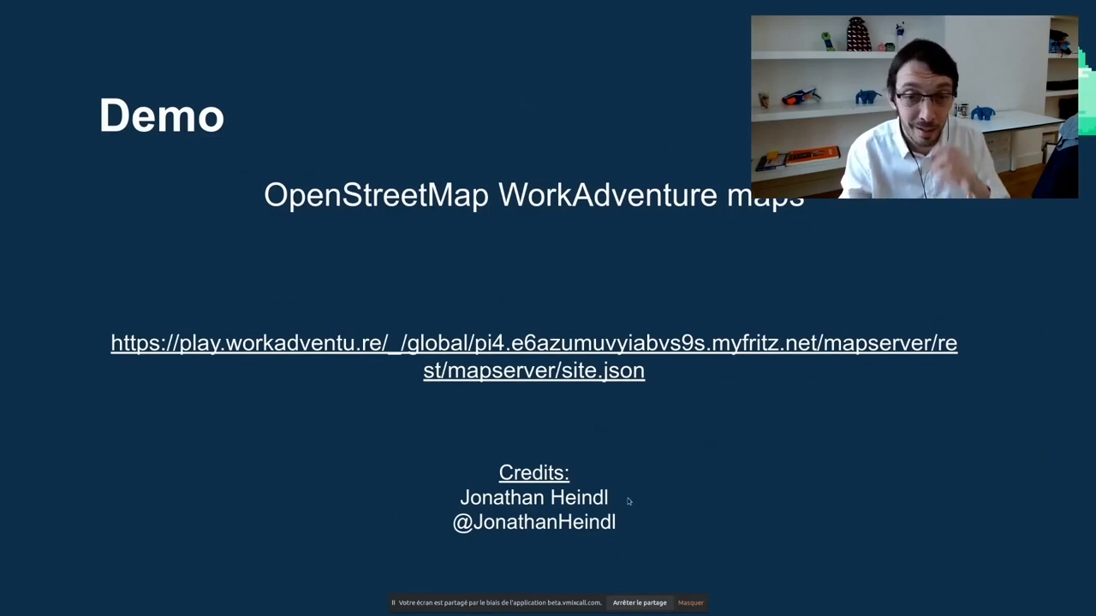
mouse_move(461, 428)
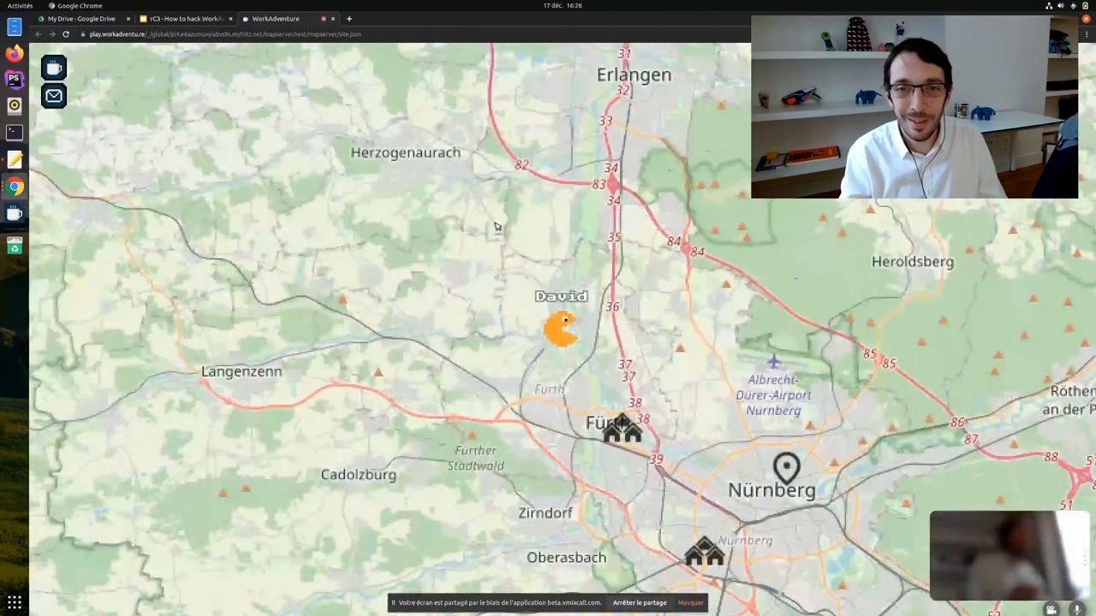
mouse_move(685, 341)
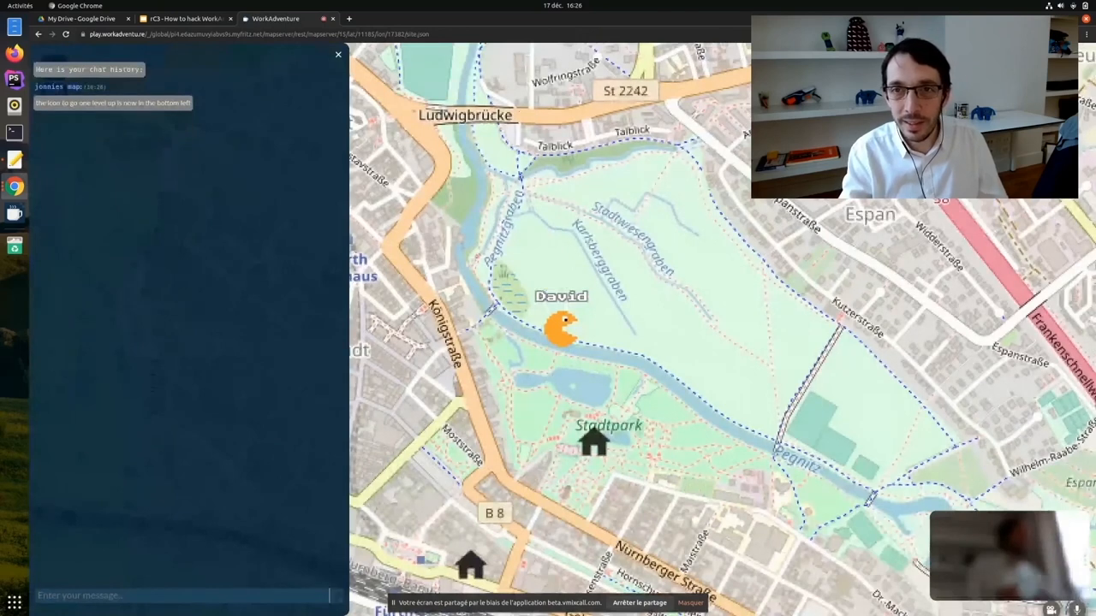
mouse_move(736, 328)
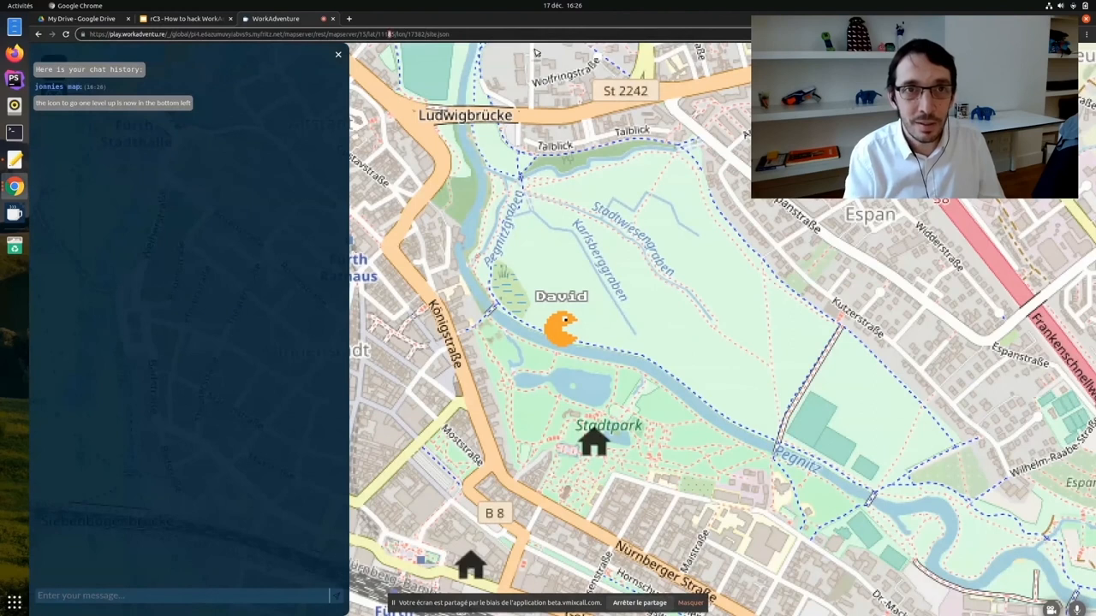
Step: Close WorkAdventure's chat history panel to reach the Südfriedhof and rail yards area
click(257, 34)
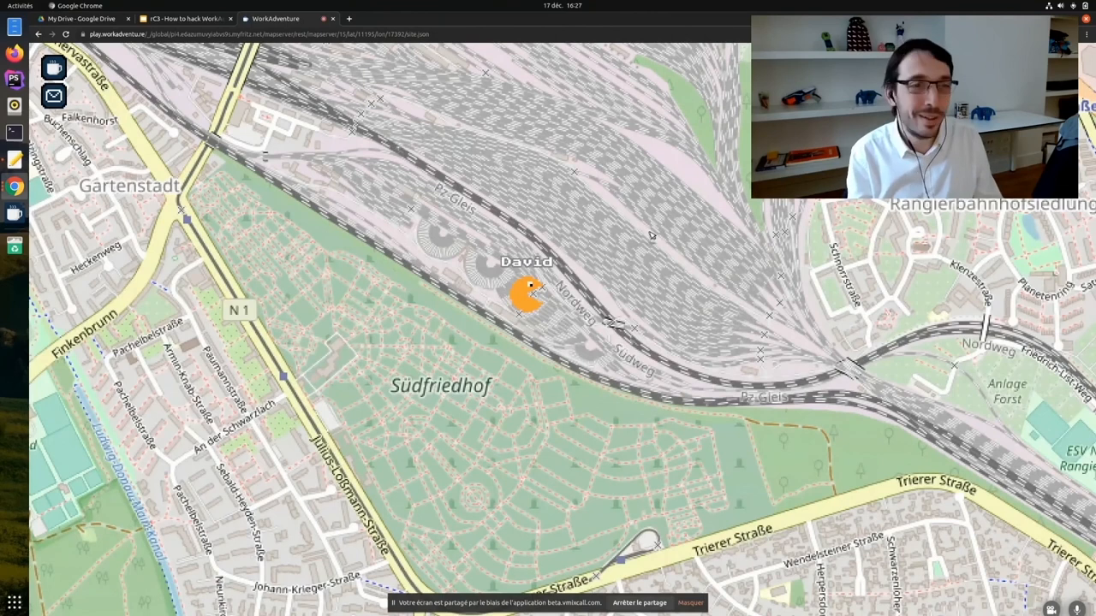
Step: Resume the full-screen presentation and advance to the office map slide with #down-the-stairs
click(184, 18)
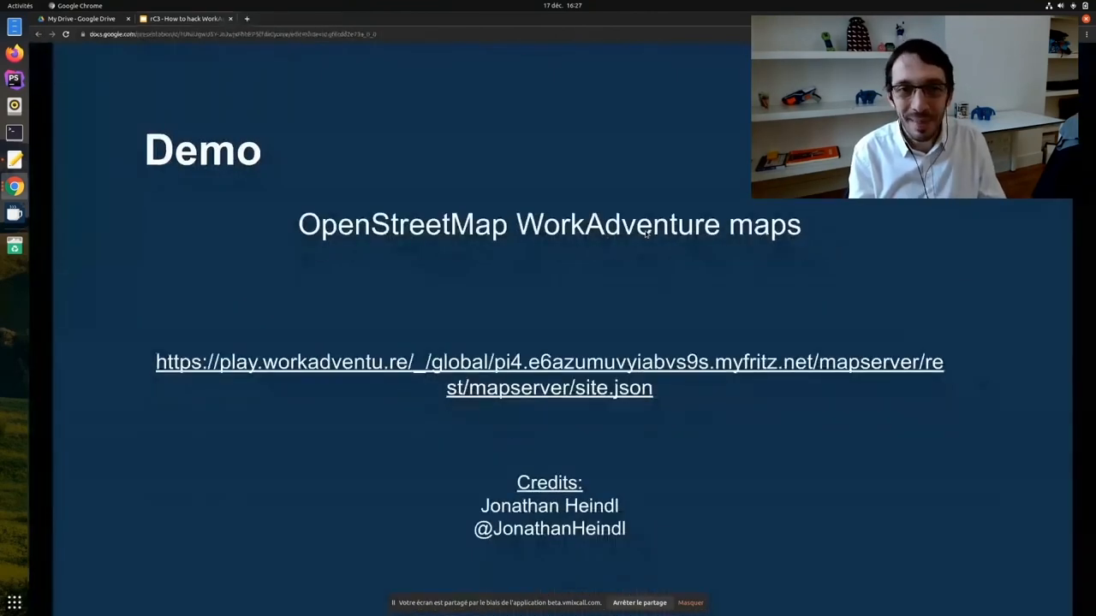
click(549, 362)
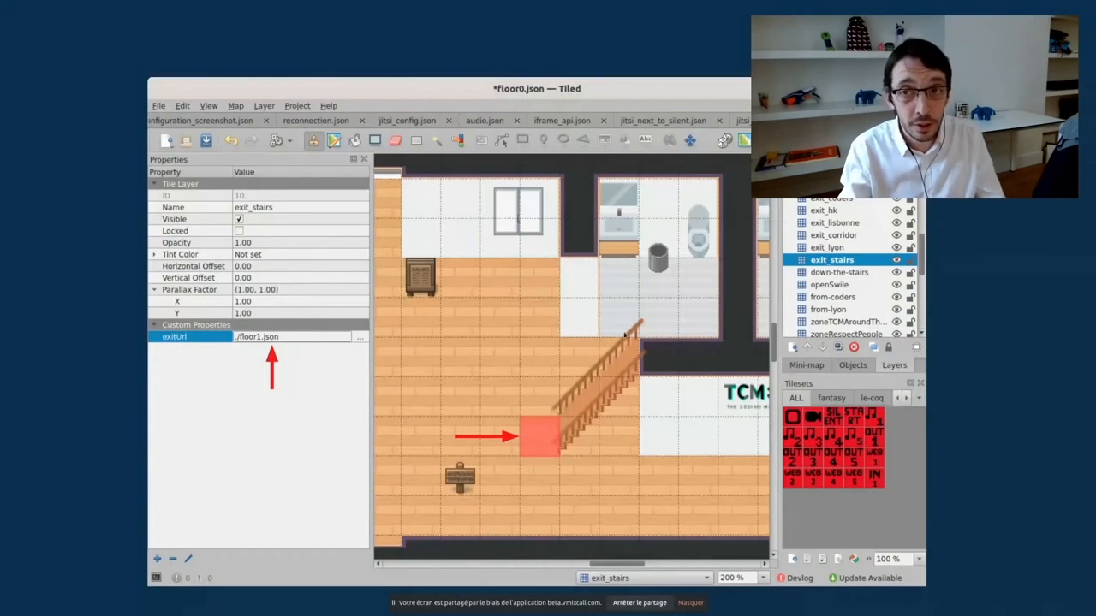
mouse_move(730, 317)
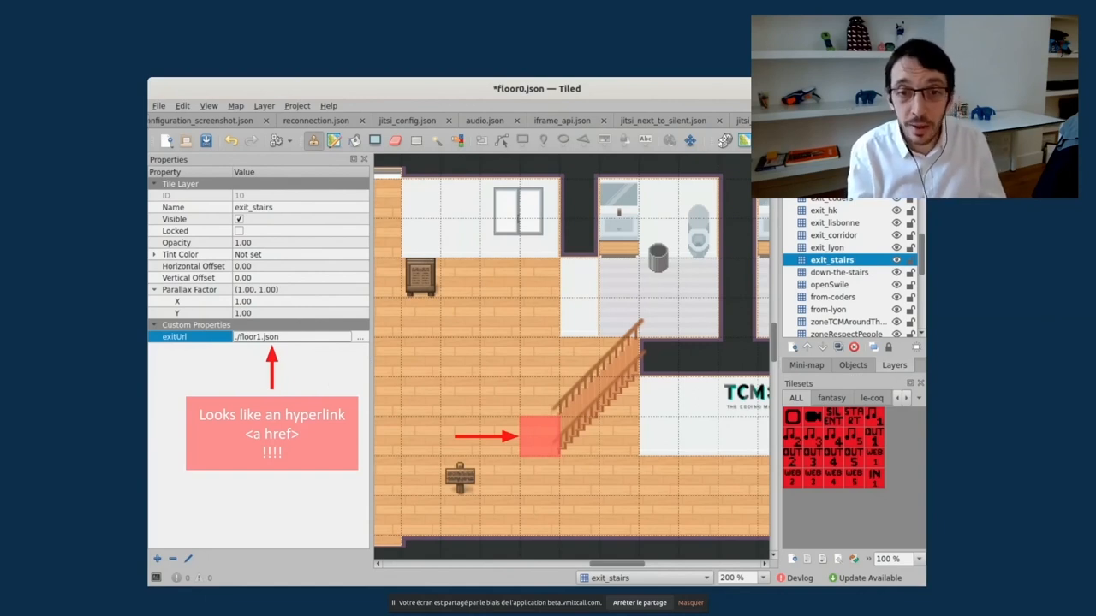
click(843, 272)
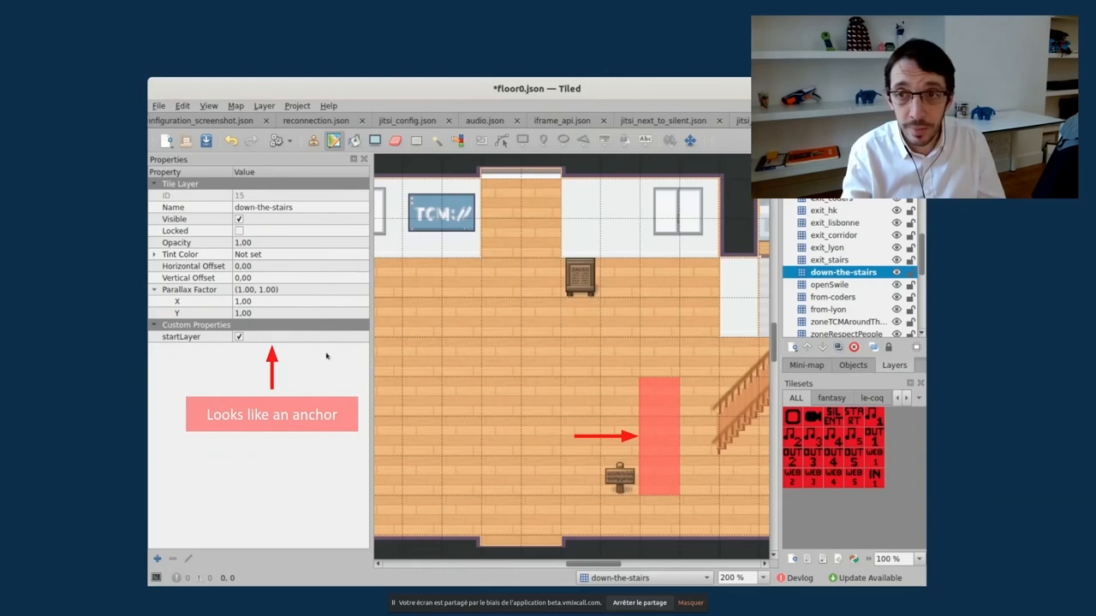
mouse_move(648, 488)
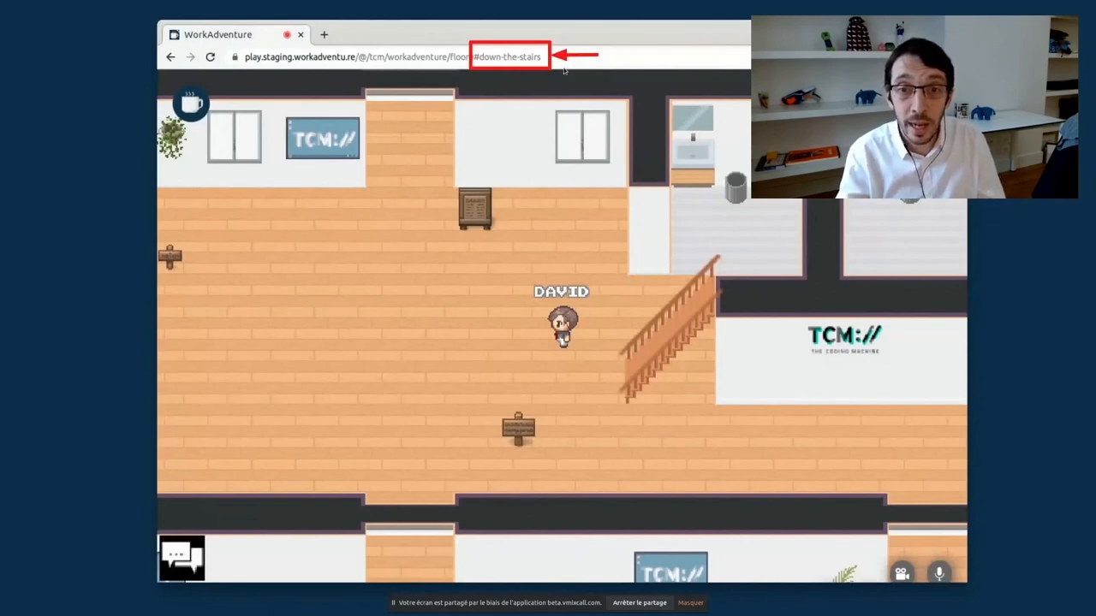
mouse_move(549, 335)
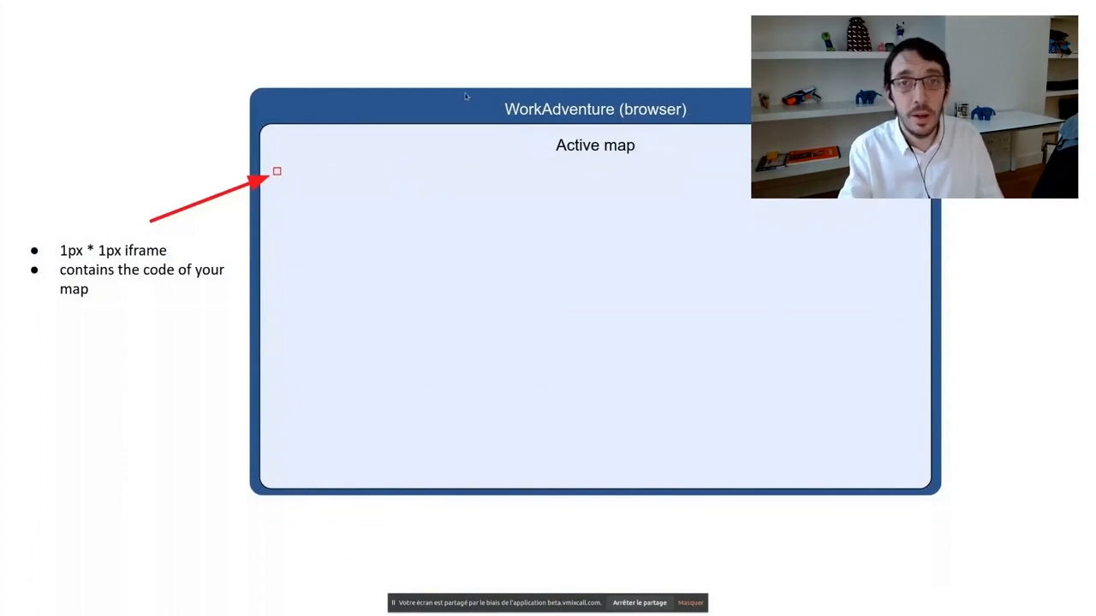
mouse_move(325, 181)
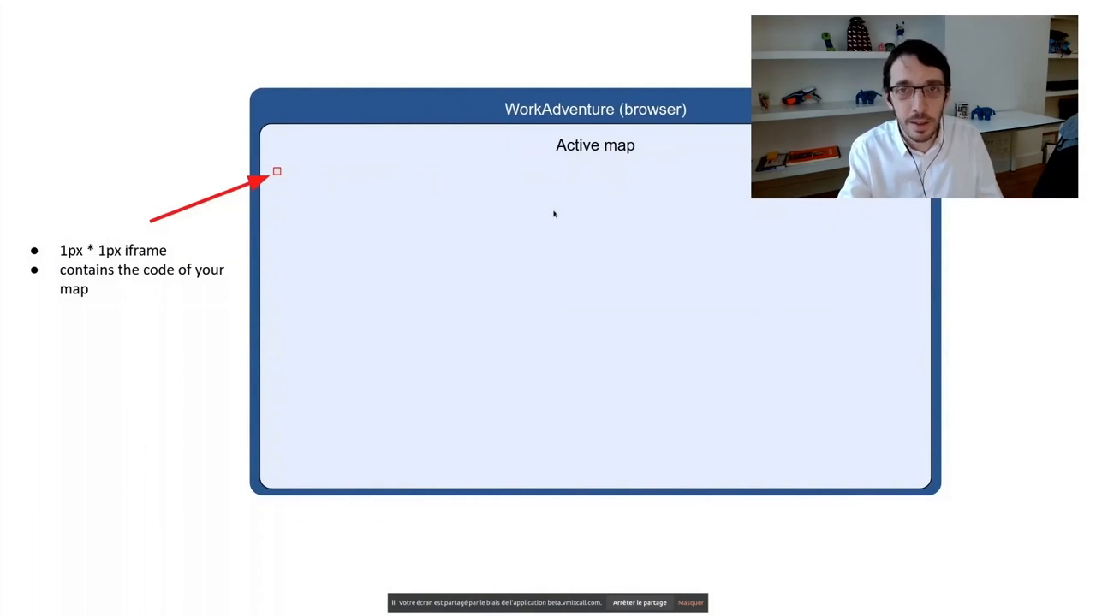
mouse_move(282, 173)
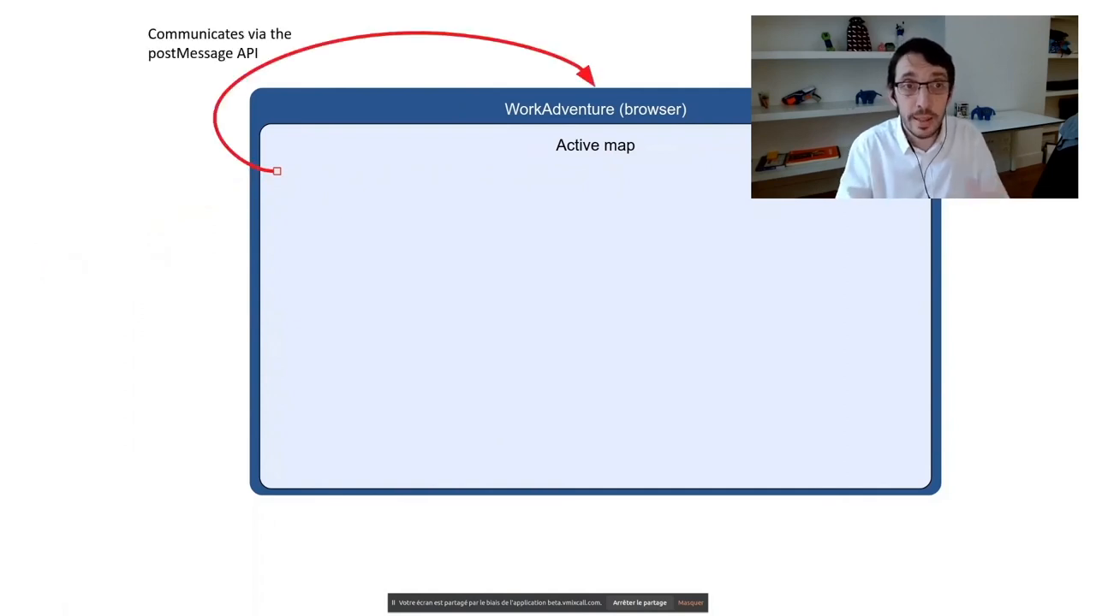
mouse_move(278, 173)
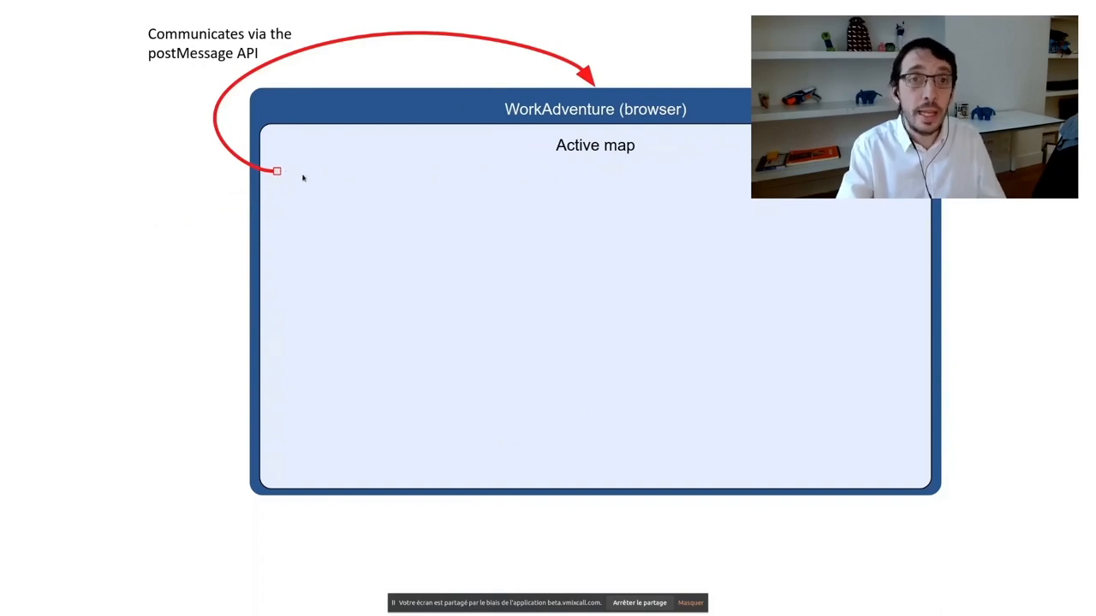
mouse_move(574, 87)
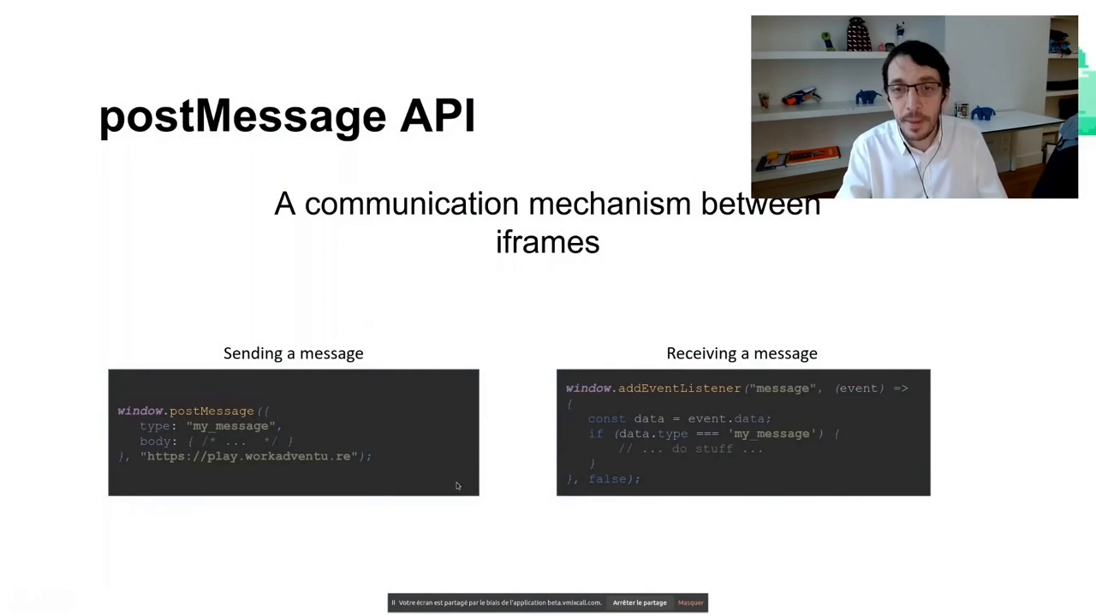
mouse_move(809, 365)
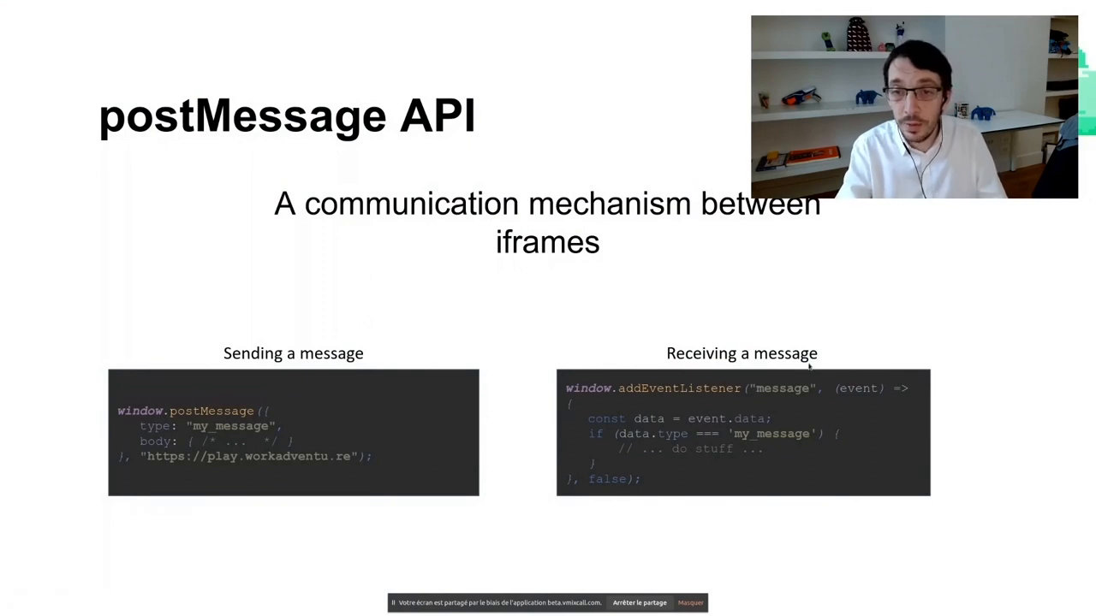
mouse_move(667, 506)
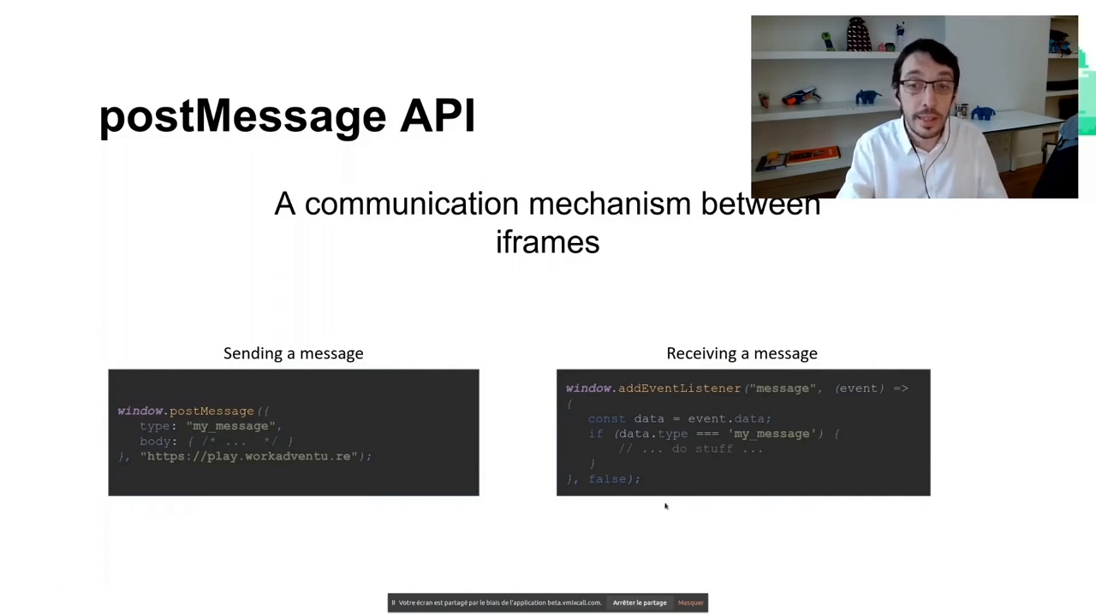
mouse_move(631, 515)
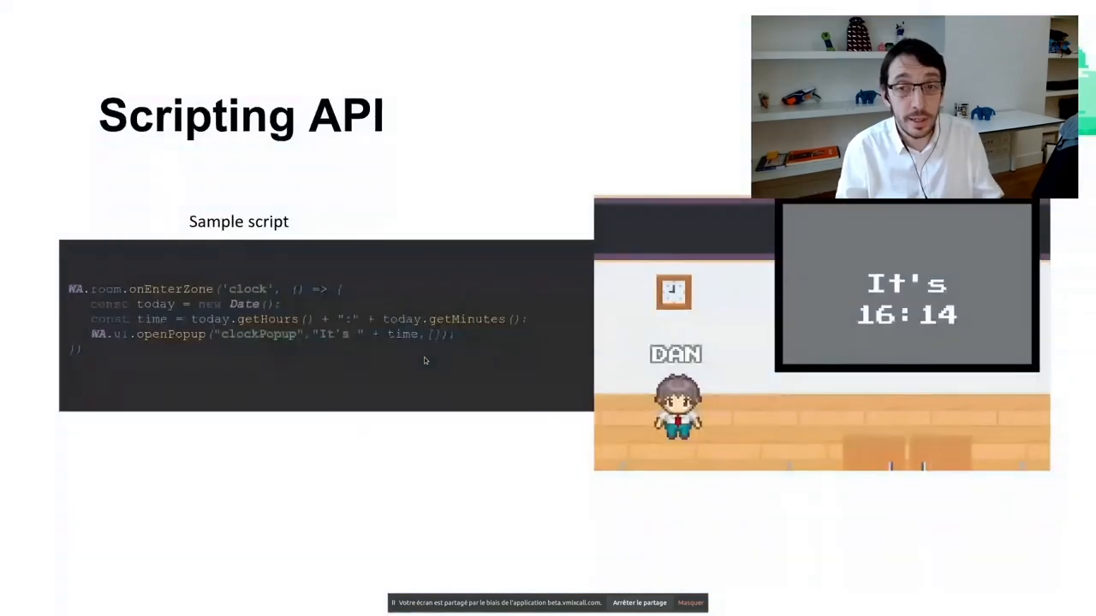
mouse_move(263, 443)
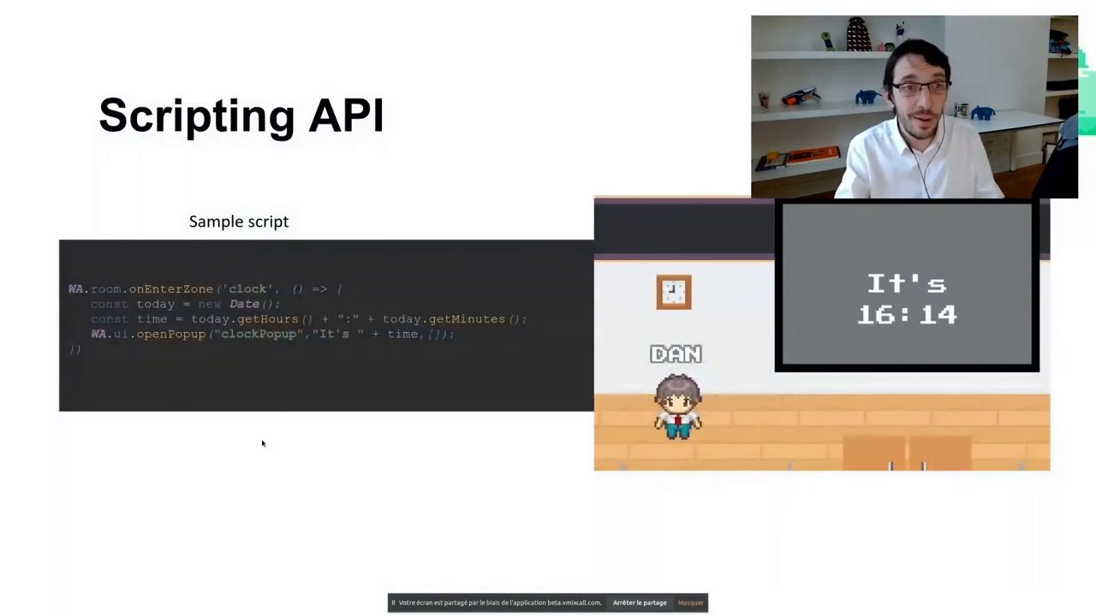
mouse_move(71, 312)
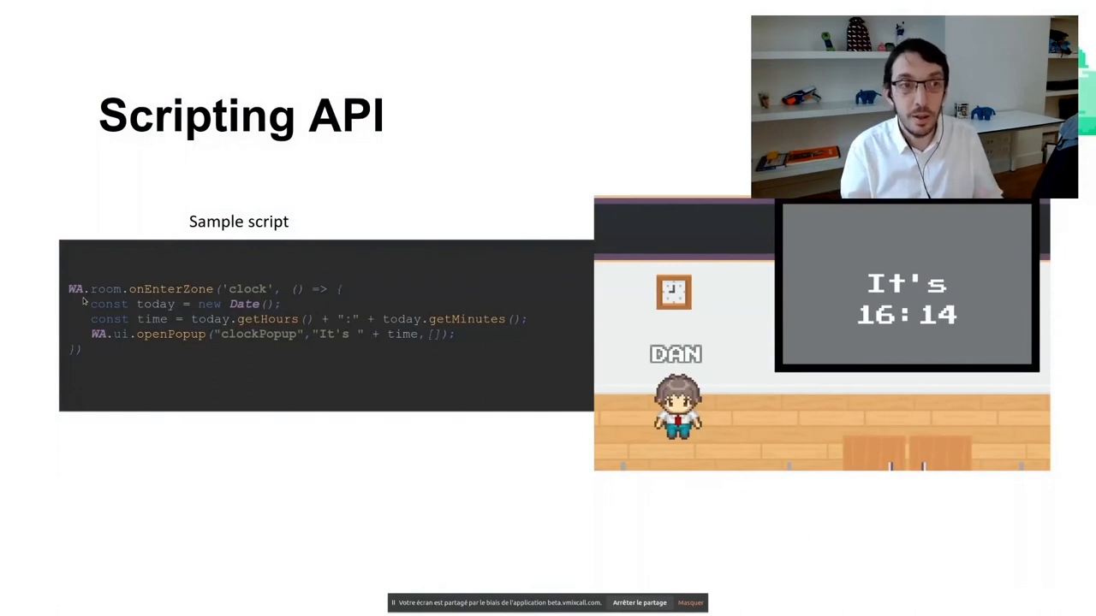
mouse_move(184, 288)
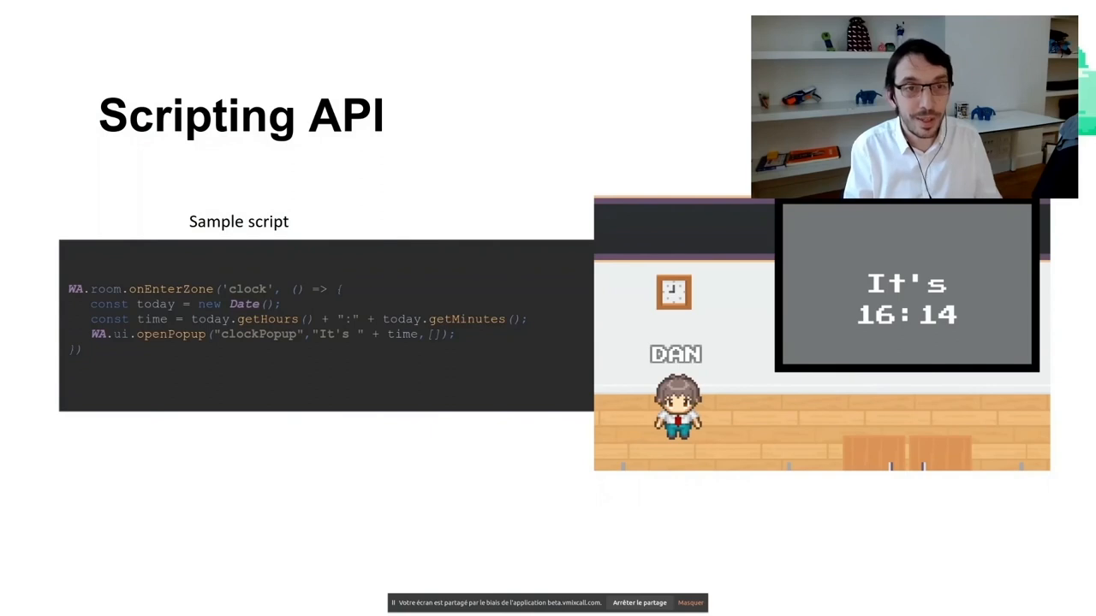
key(Right)
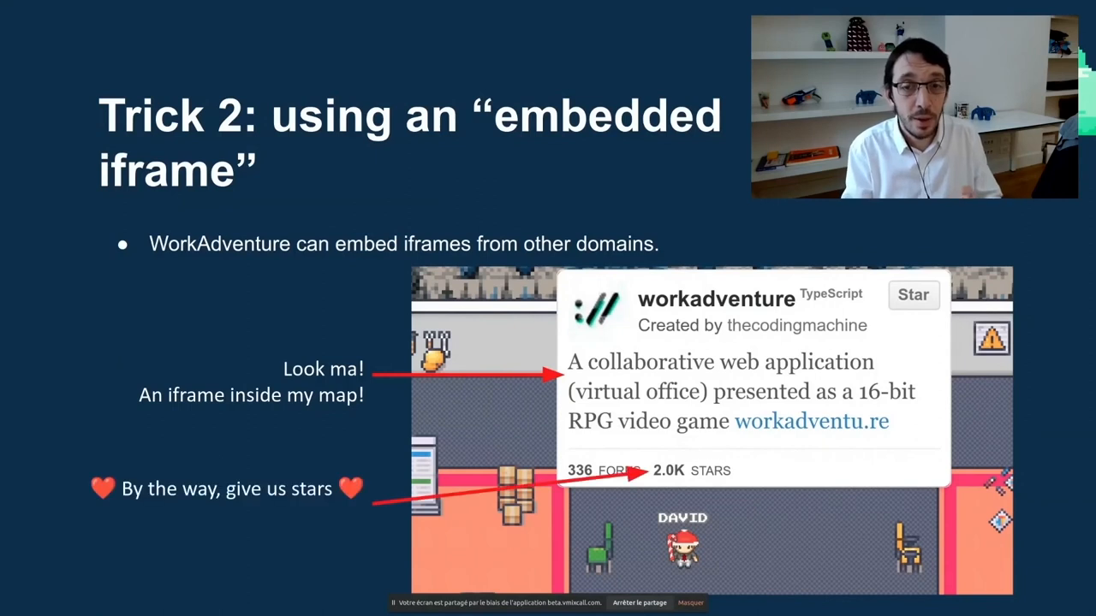
Step: Advance past the Trick 2 iframe-embedding slide to the remaining slides
key(Right)
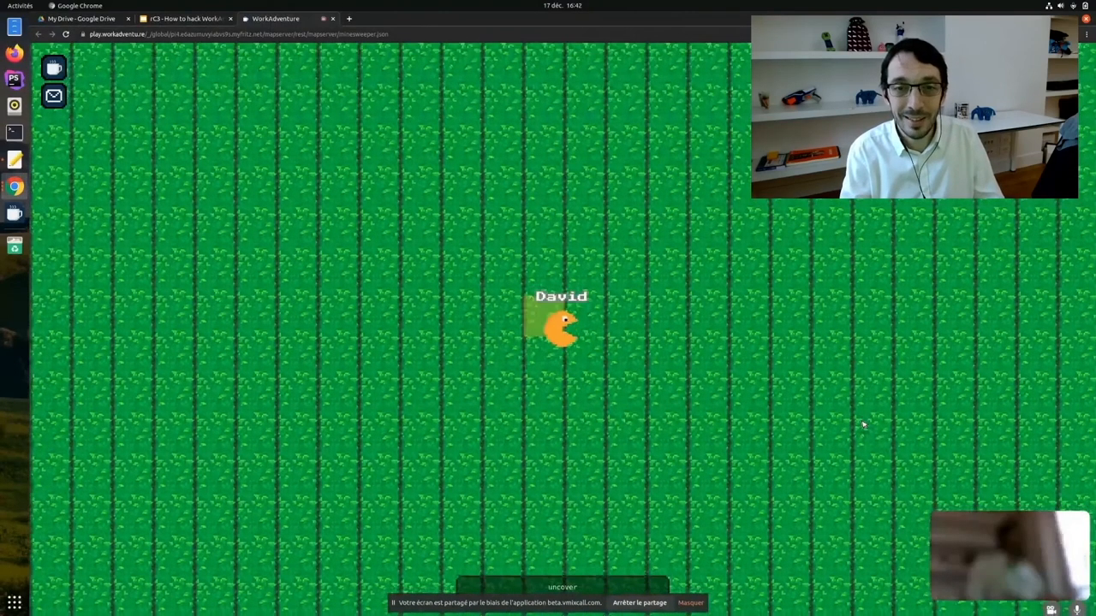
Step: Uncover the square under the avatar and another minefield square to reveal numbered squares
click(562, 587)
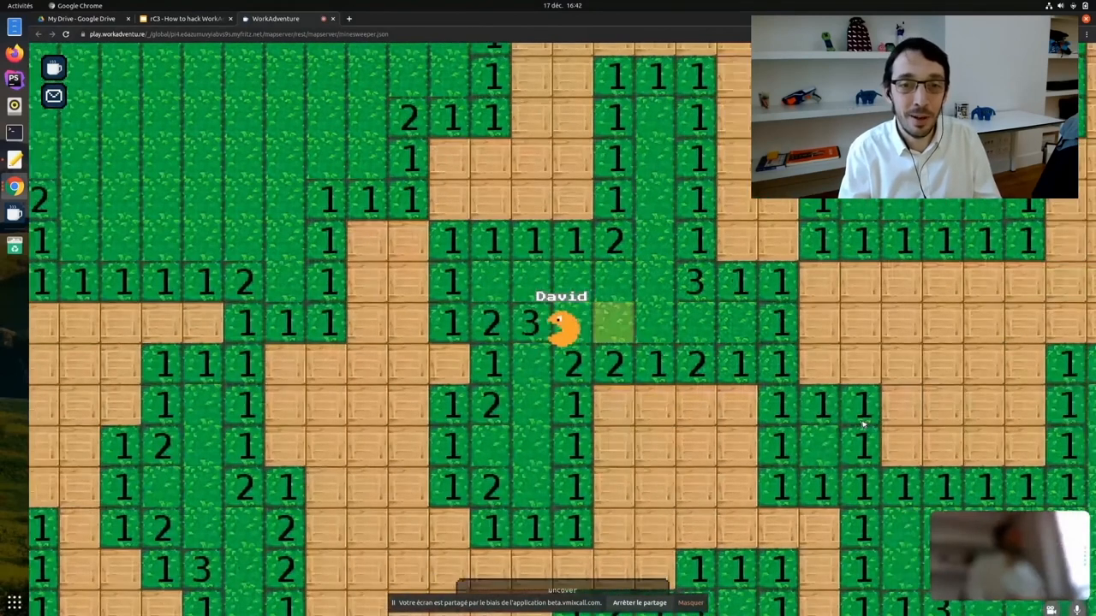
click(599, 325)
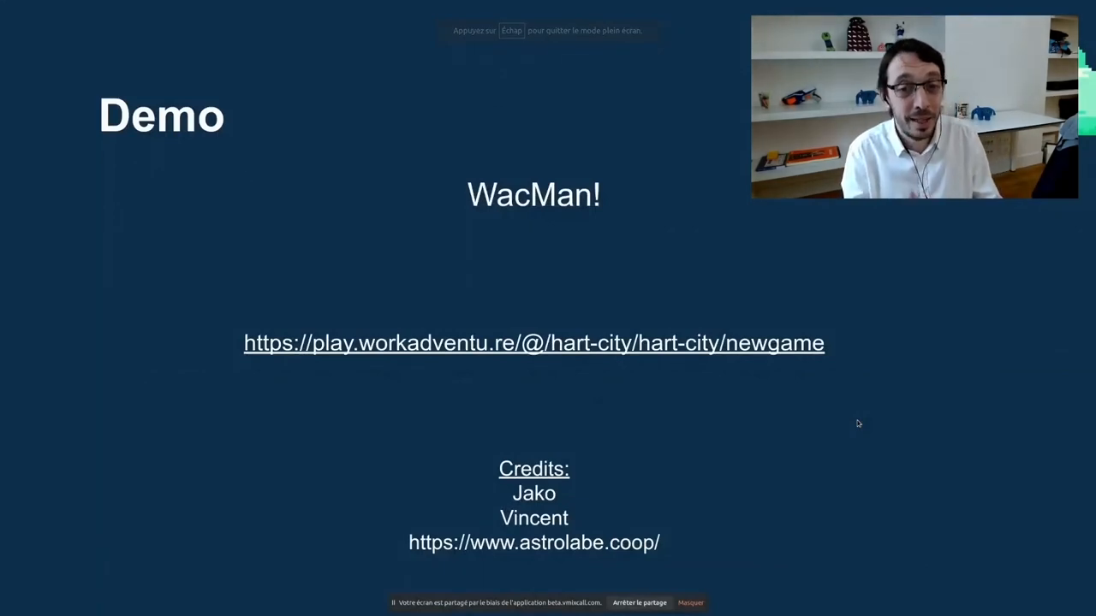
Step: Follow the play.workadventu.re WacMan link to load the Pac-Man maze map
click(534, 343)
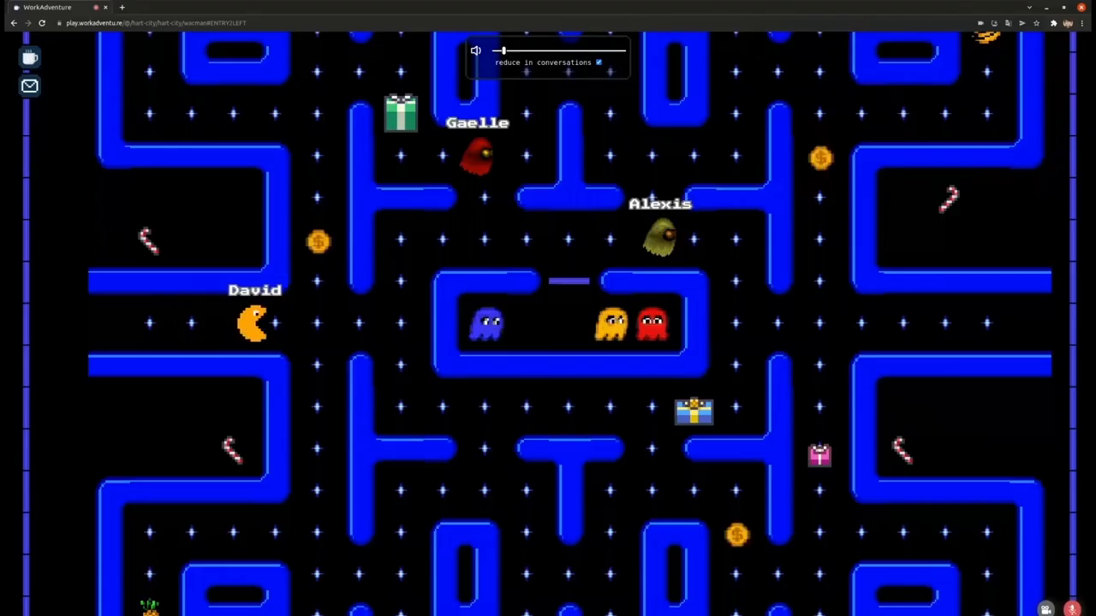